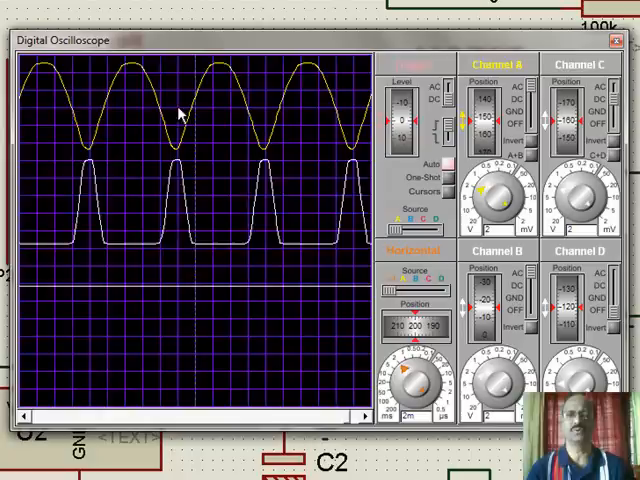
{"action": "mouse_move", "coordinate": [180, 78]}
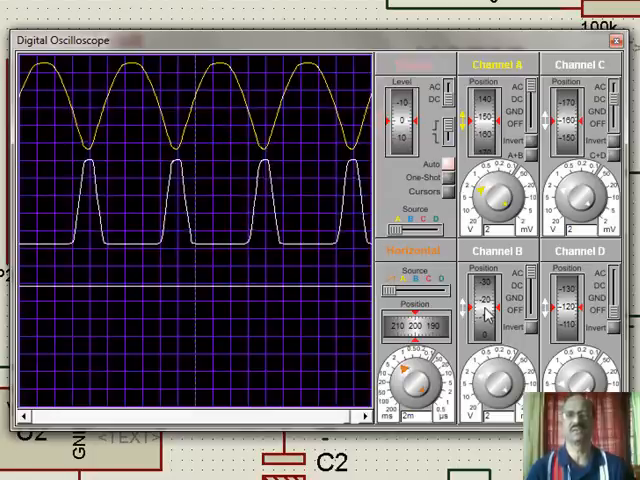
Adjust the oscilloscope so the taller pulsating DC trace sits above the narrow zero-crossing pulses
{"action": "left_click", "coordinate": [484, 308]}
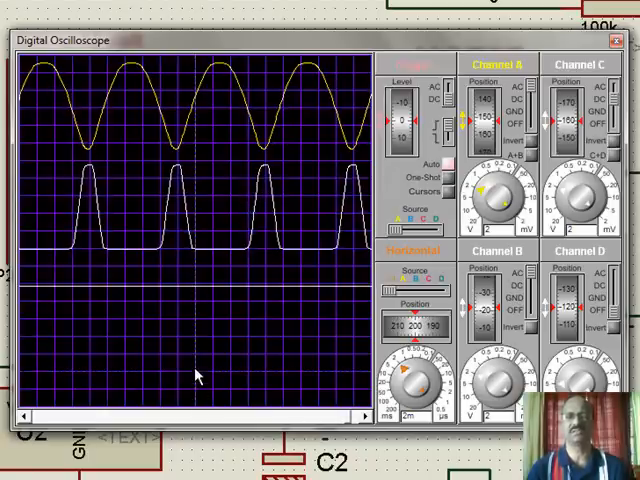
{"action": "mouse_move", "coordinate": [196, 296]}
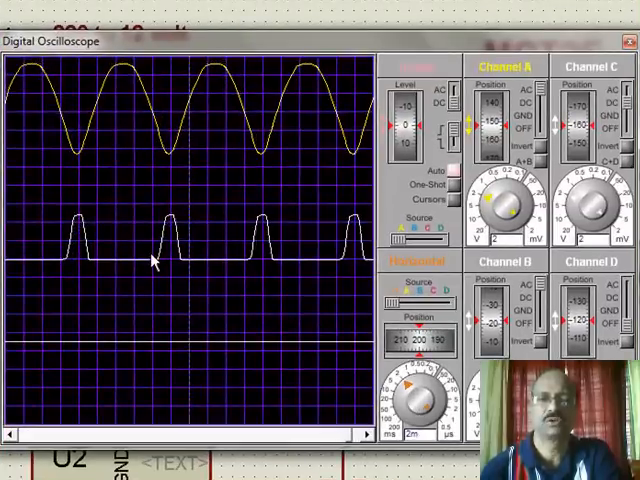
{"action": "mouse_move", "coordinate": [170, 220]}
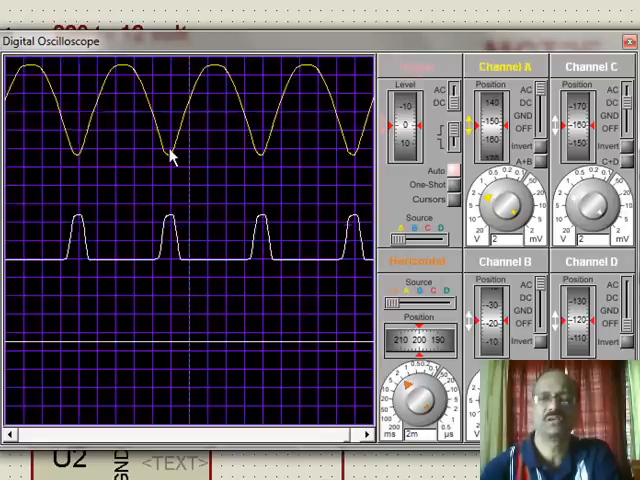
{"action": "mouse_move", "coordinate": [256, 136]}
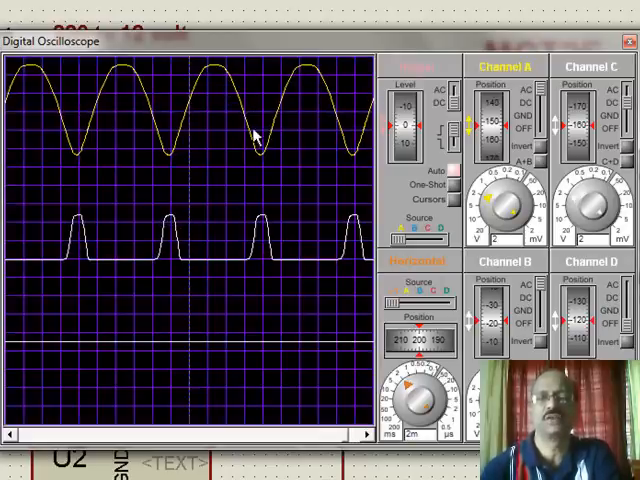
{"action": "mouse_move", "coordinate": [262, 158]}
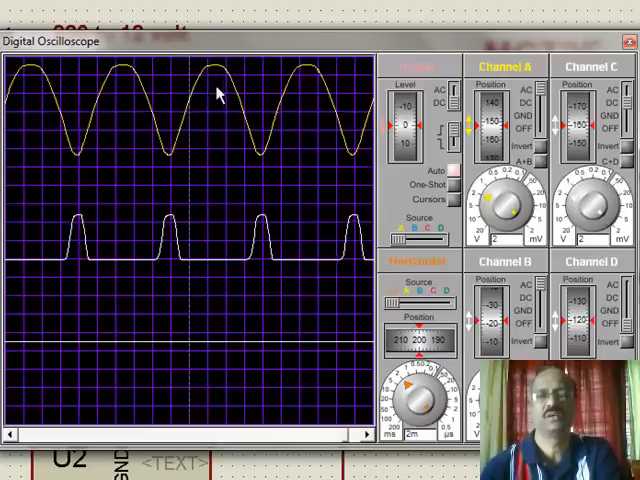
{"action": "mouse_move", "coordinate": [258, 144]}
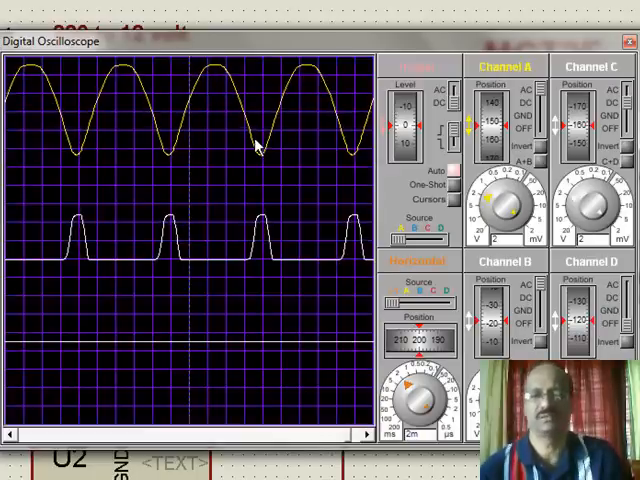